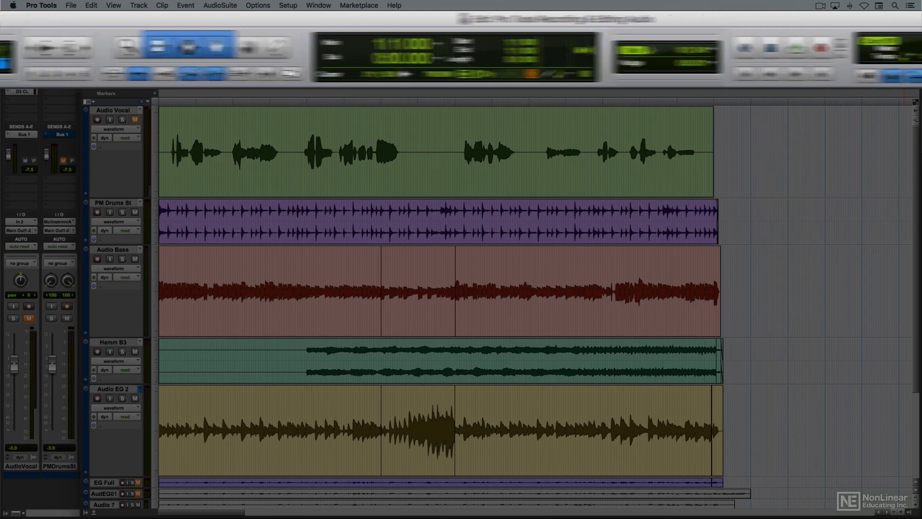
Step: Try Spot editing mode, then leave Grid mode active in the Edit Mode selector
{"action": "left_click", "coordinate": [912, 35]}
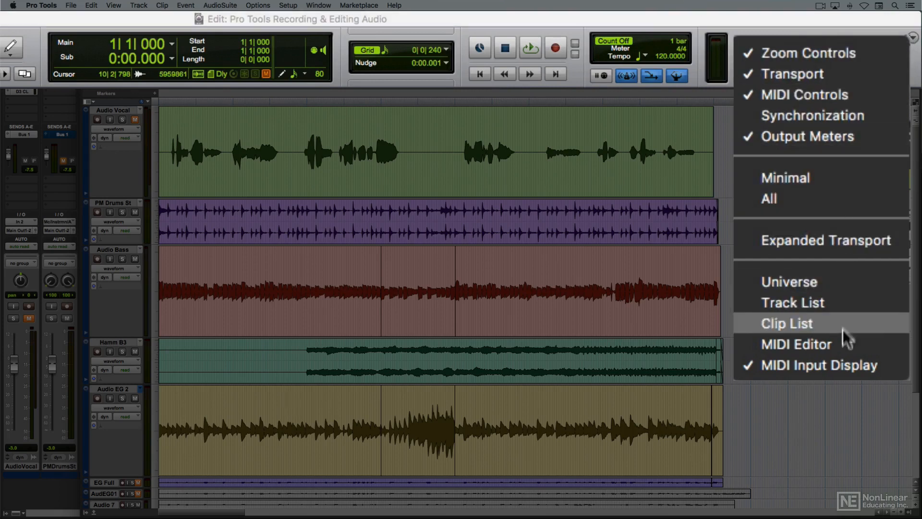
{"action": "left_click", "coordinate": [787, 322]}
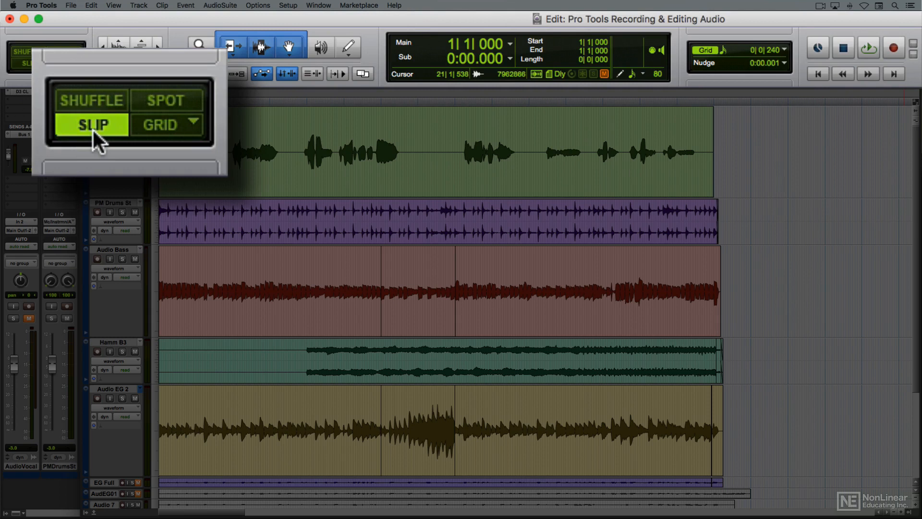
{"action": "left_click", "coordinate": [165, 100]}
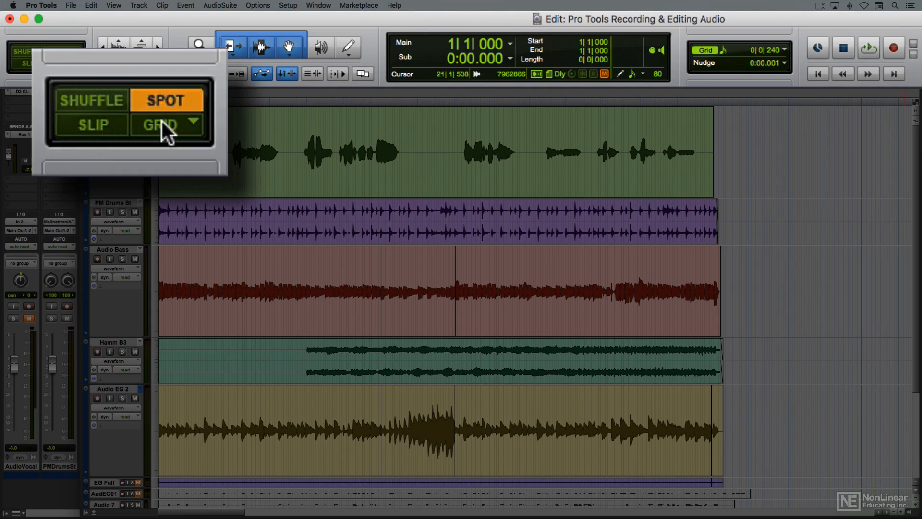
{"action": "left_click", "coordinate": [162, 124]}
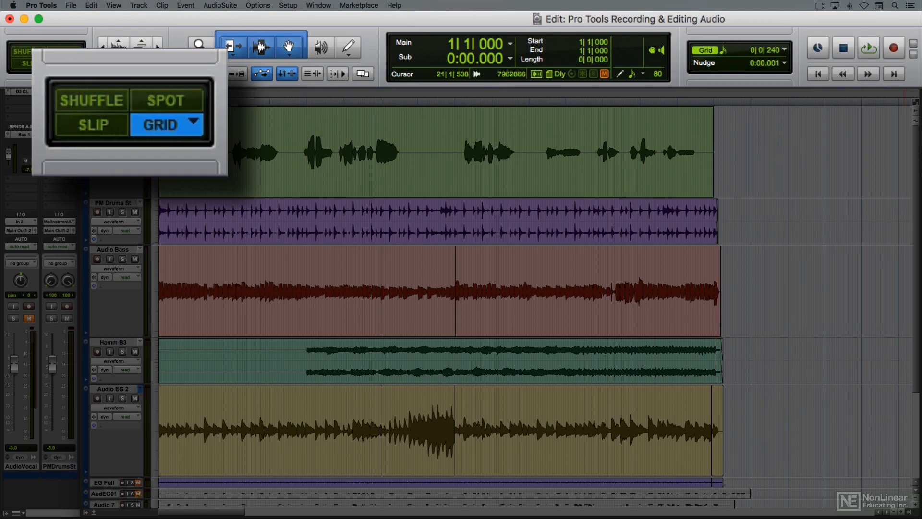
{"action": "left_click", "coordinate": [165, 124]}
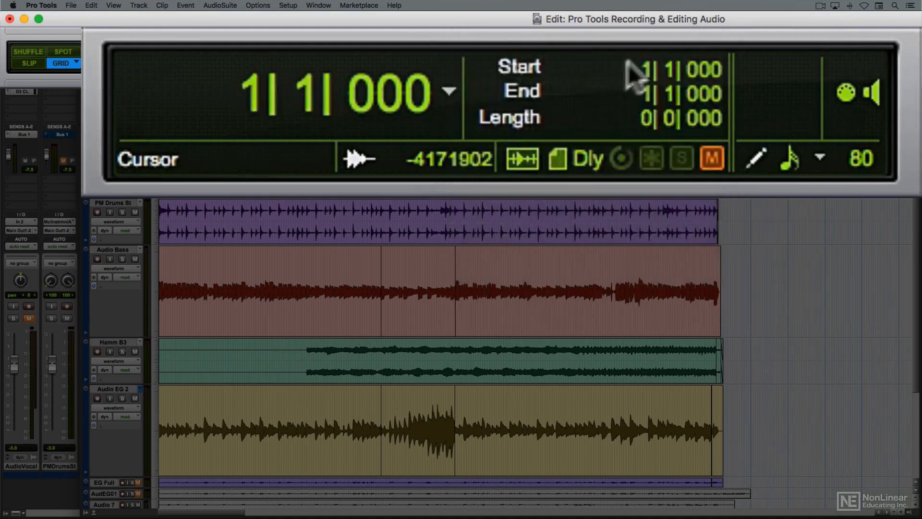
Step: Show the minutes-and-seconds sub counter below the bars-and-beats main counter
{"action": "left_click", "coordinate": [449, 90]}
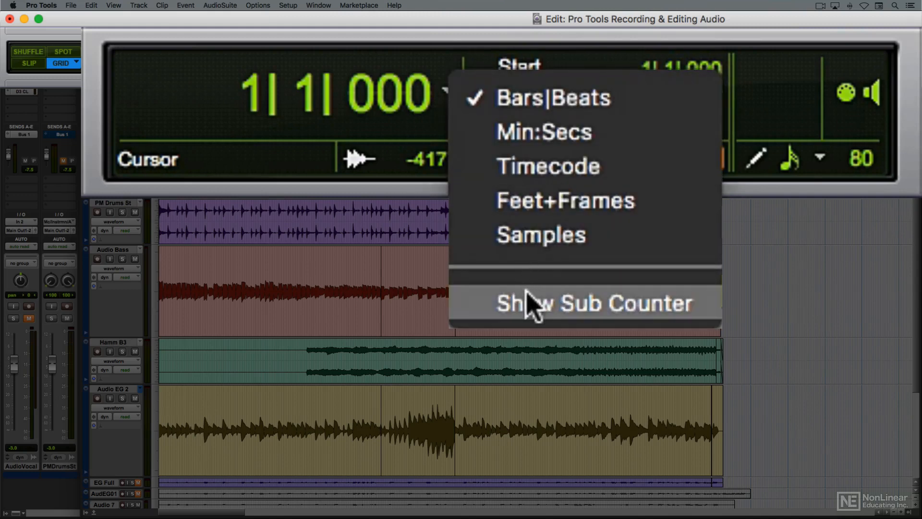
{"action": "left_click", "coordinate": [595, 302]}
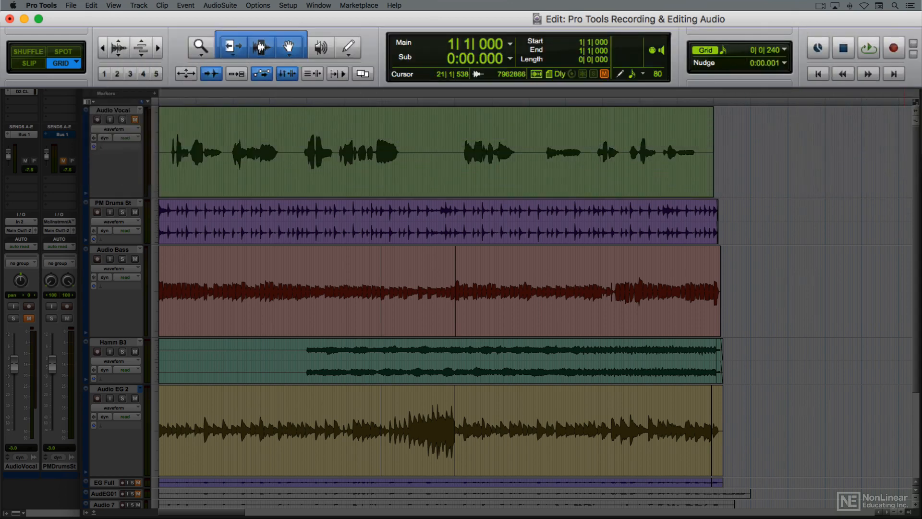
{"action": "left_click", "coordinate": [785, 50]}
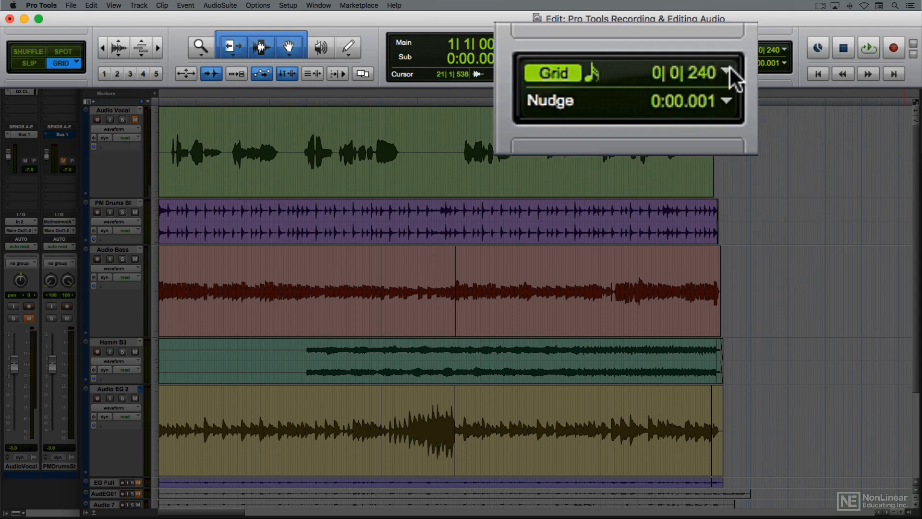
{"action": "left_click", "coordinate": [725, 72]}
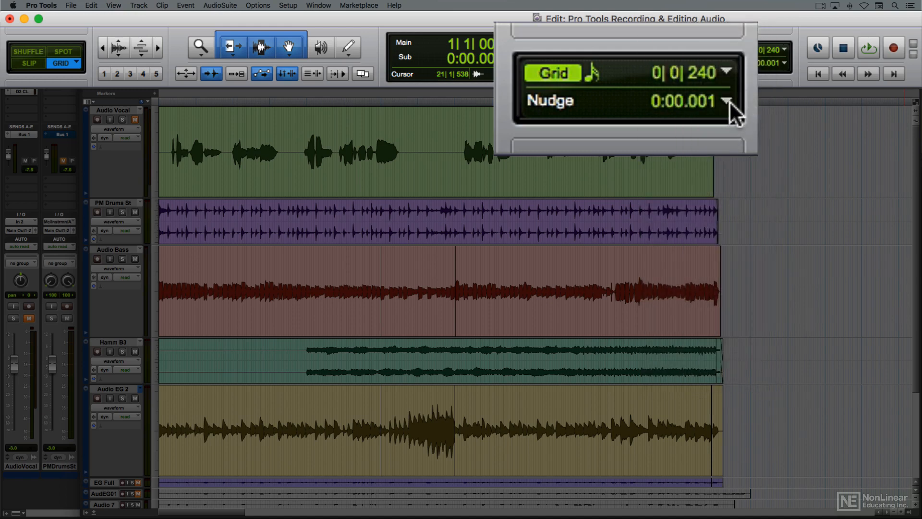
{"action": "left_click", "coordinate": [727, 101]}
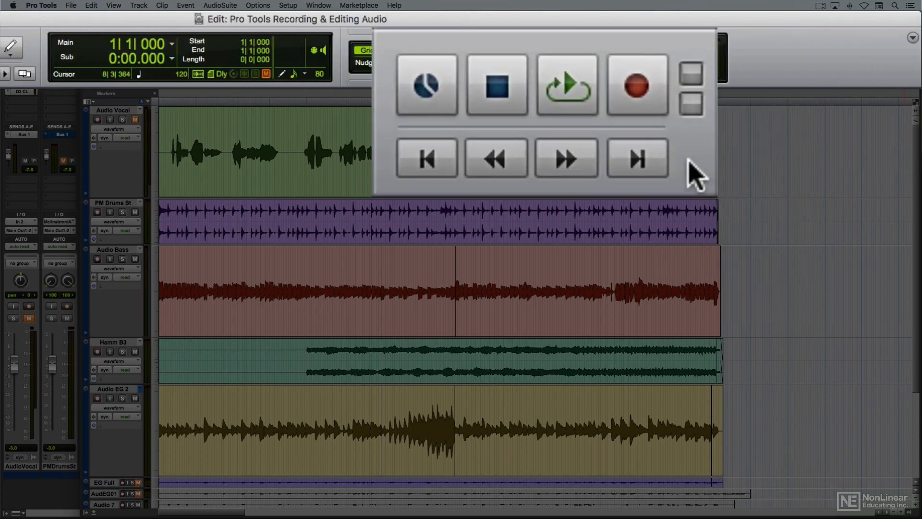
Step: Enable the Expanded Transport so pre-roll, post-roll and fade-in values appear
{"action": "left_click", "coordinate": [913, 38]}
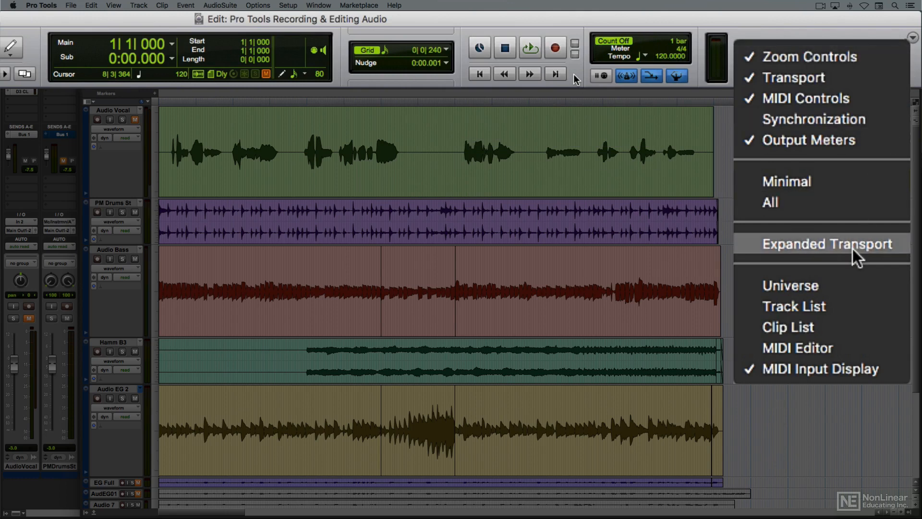
{"action": "left_click", "coordinate": [827, 244]}
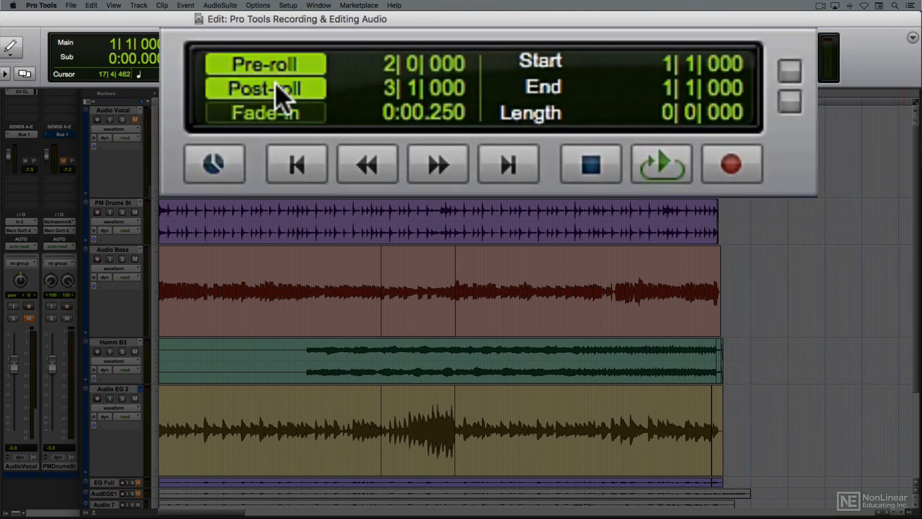
{"action": "mouse_move", "coordinate": [294, 79]}
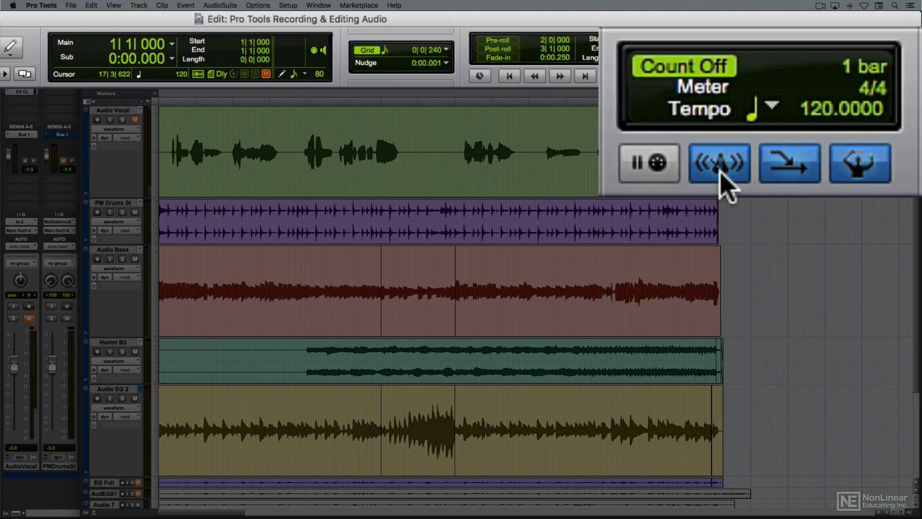
{"action": "left_click", "coordinate": [718, 163]}
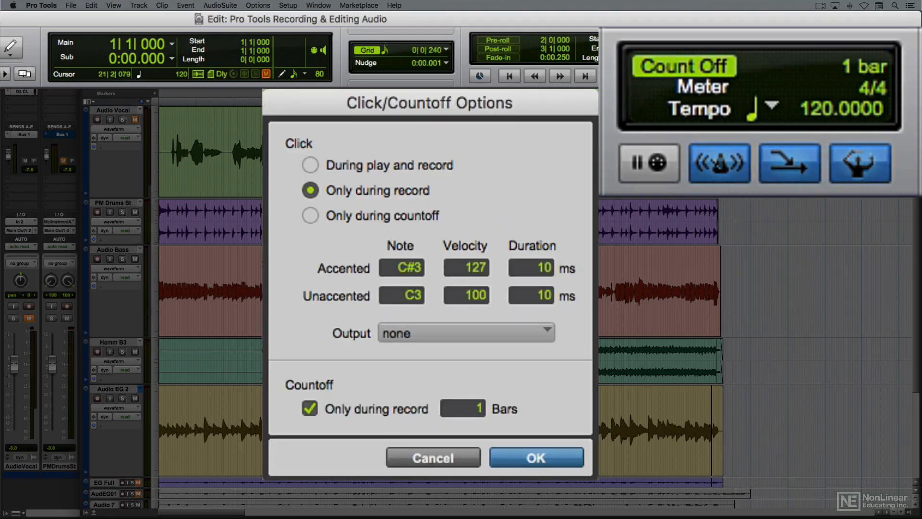
{"action": "left_click", "coordinate": [536, 457]}
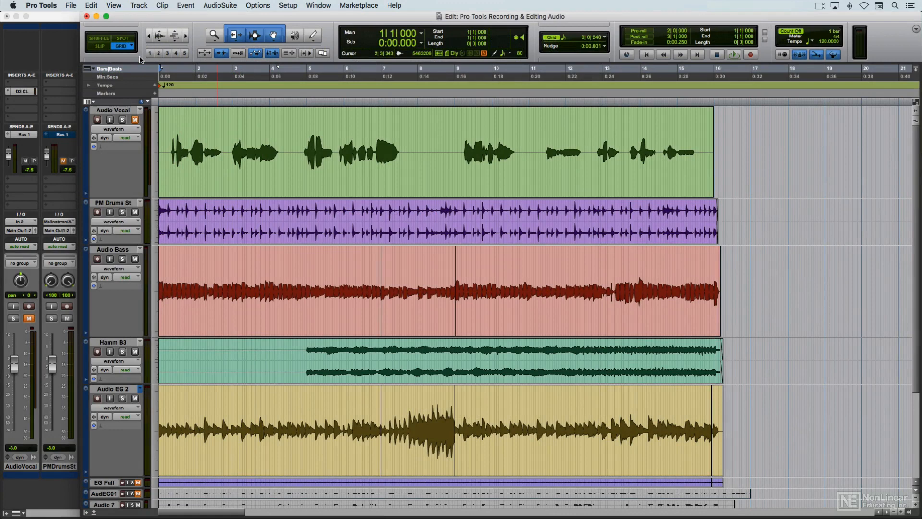
{"action": "left_click", "coordinate": [69, 5]}
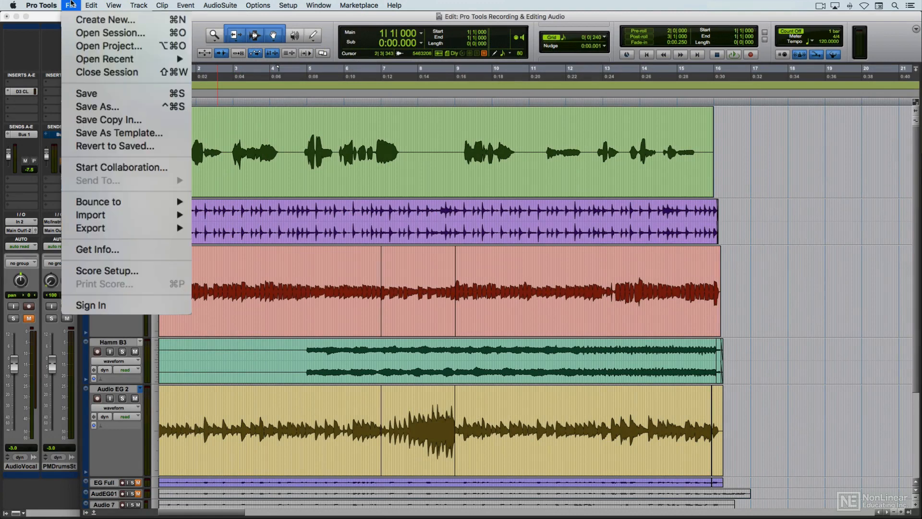
{"action": "mouse_move", "coordinate": [108, 212]}
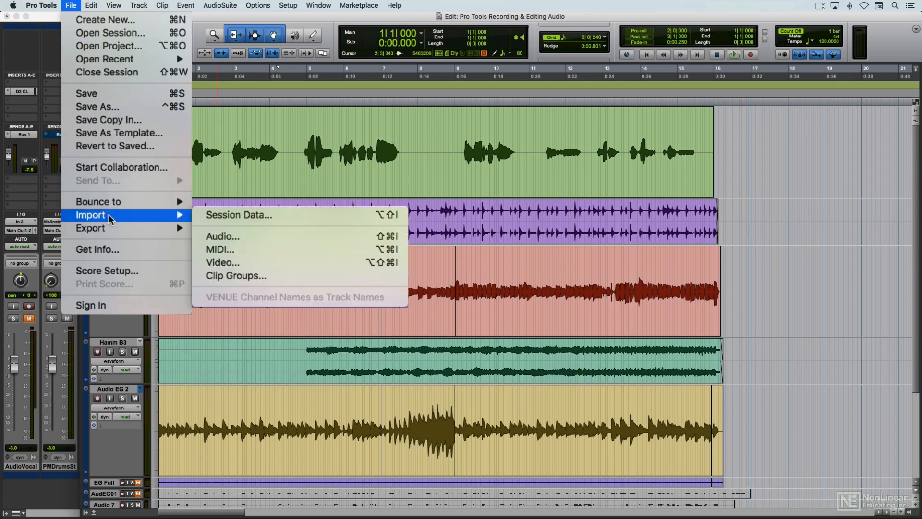
{"action": "left_click", "coordinate": [223, 236]}
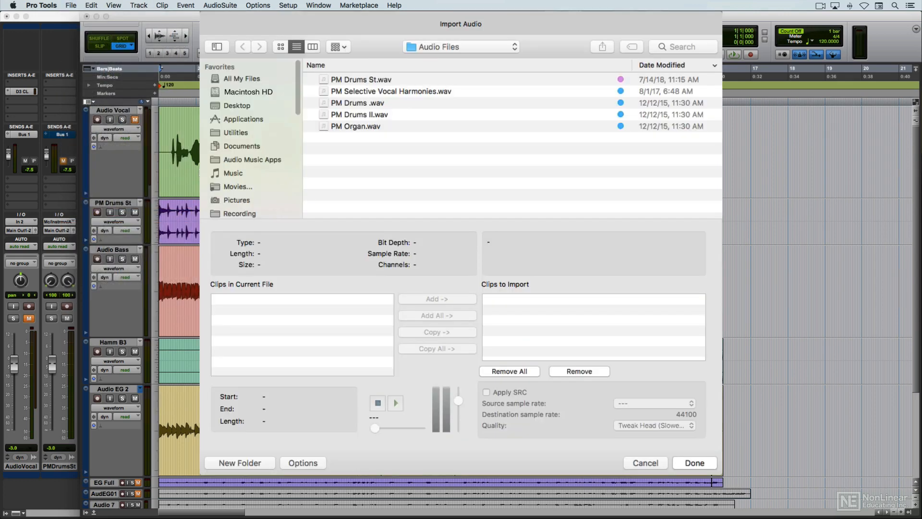
{"action": "left_click", "coordinate": [646, 461]}
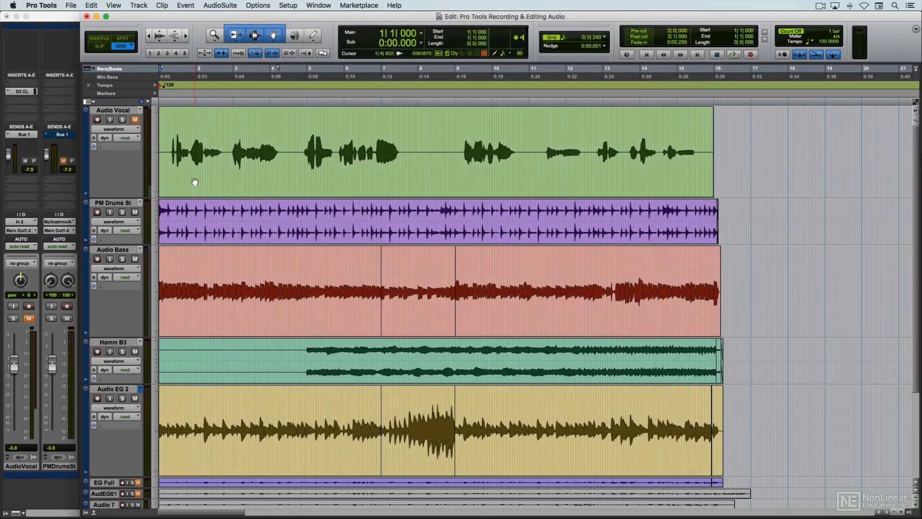
{"action": "left_click", "coordinate": [90, 5]}
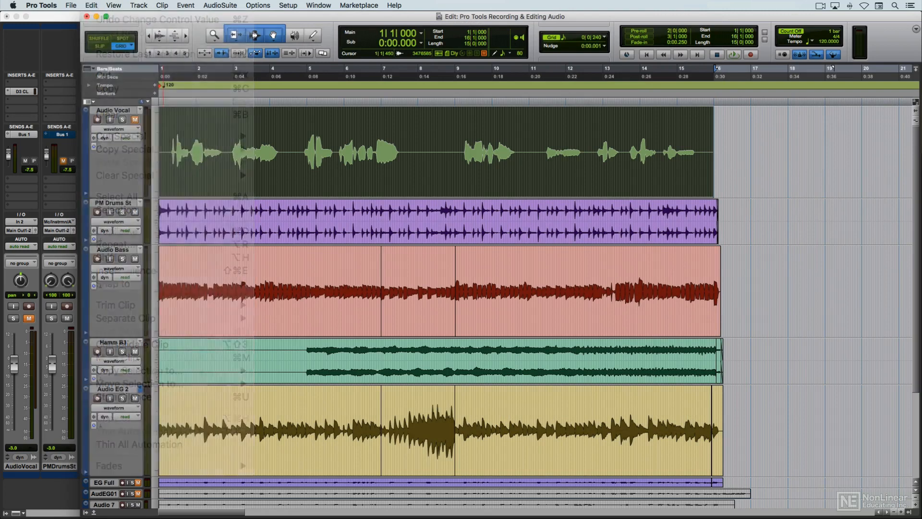
{"action": "left_click", "coordinate": [114, 5]}
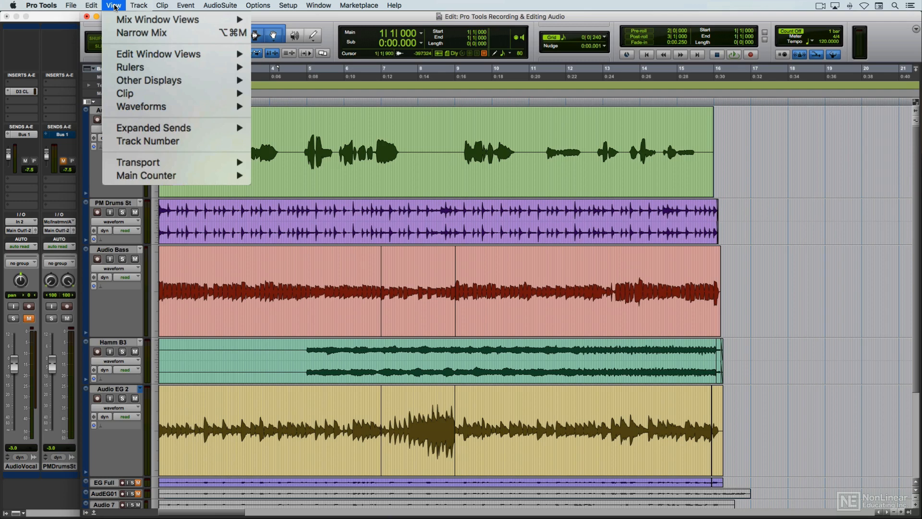
{"action": "mouse_move", "coordinate": [159, 58]}
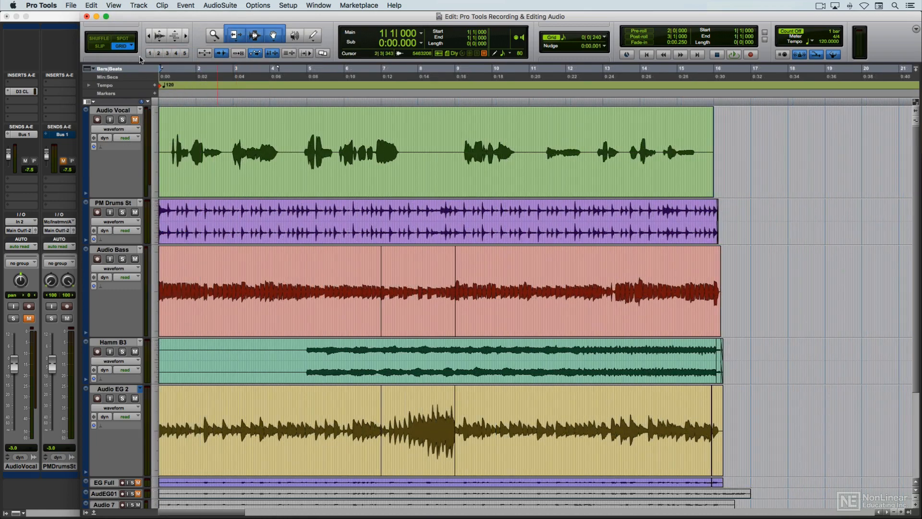
{"action": "left_click", "coordinate": [114, 5]}
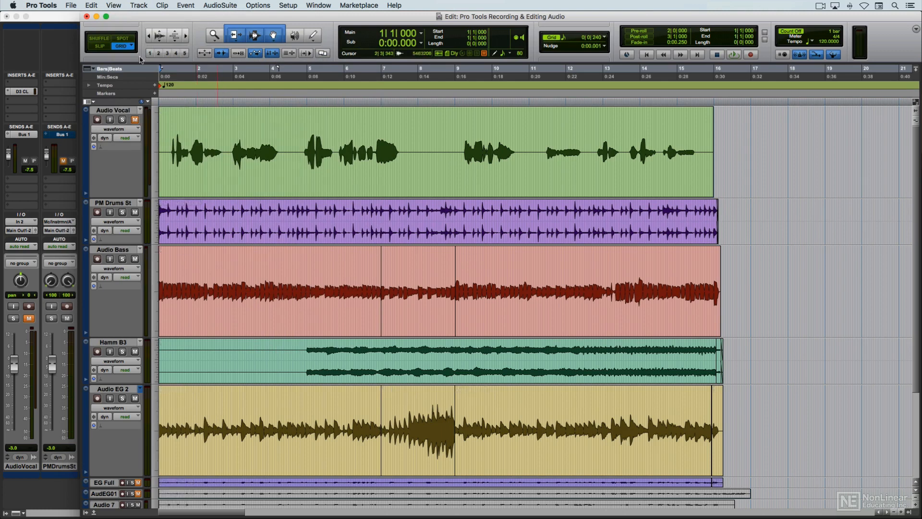
{"action": "left_click", "coordinate": [114, 5]}
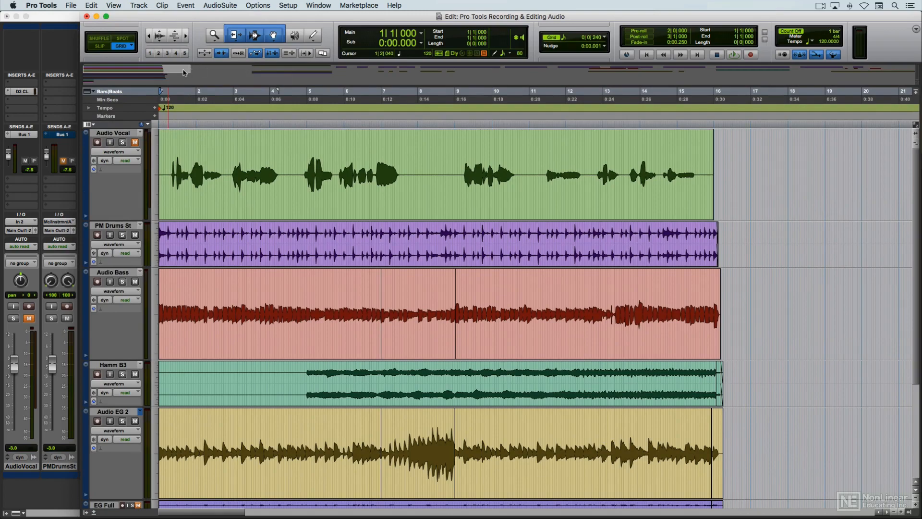
{"action": "left_click_drag", "start_coordinate": [185, 70], "coordinate": [282, 73]}
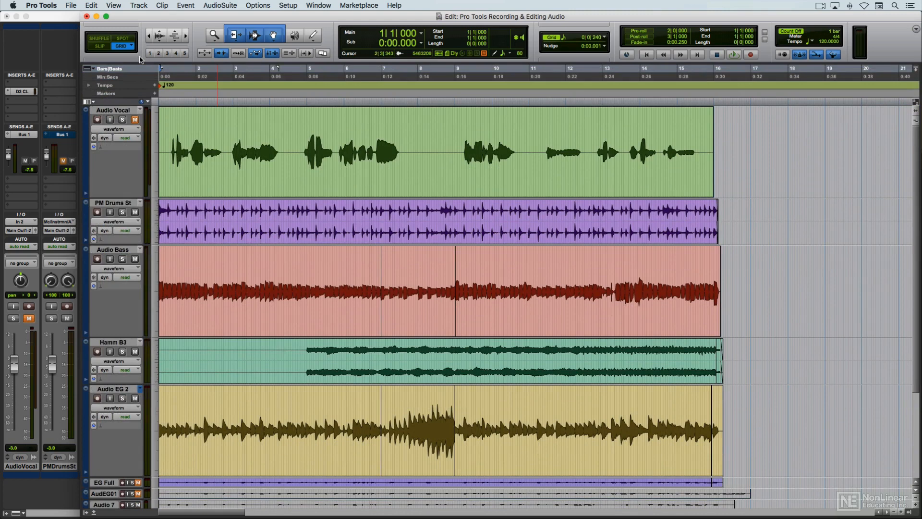
Step: Browse the Options menu for record modes, edit window scrolling and solo mode
{"action": "left_click", "coordinate": [259, 5]}
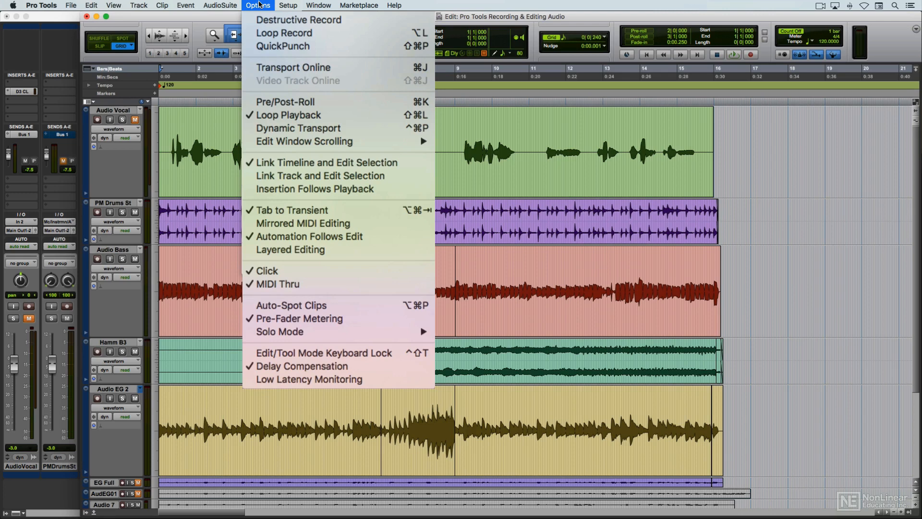
{"action": "mouse_move", "coordinate": [298, 21]}
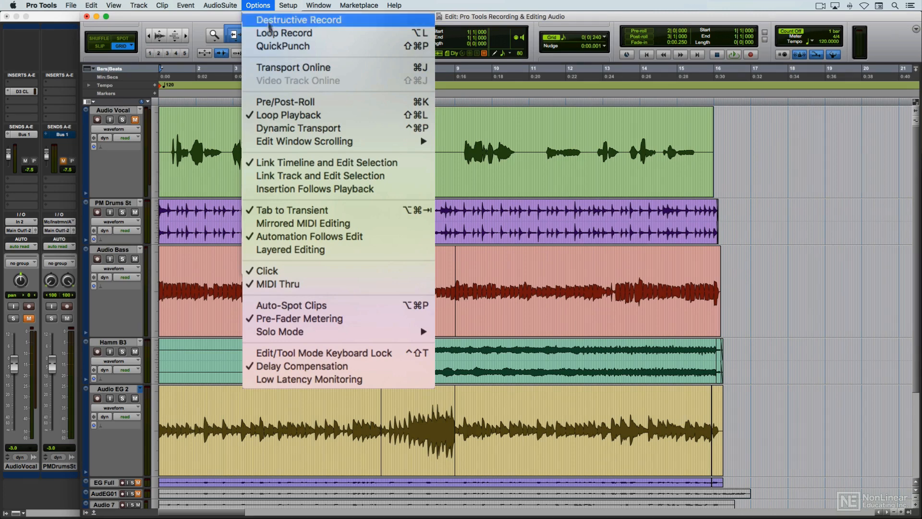
{"action": "mouse_move", "coordinate": [304, 142]}
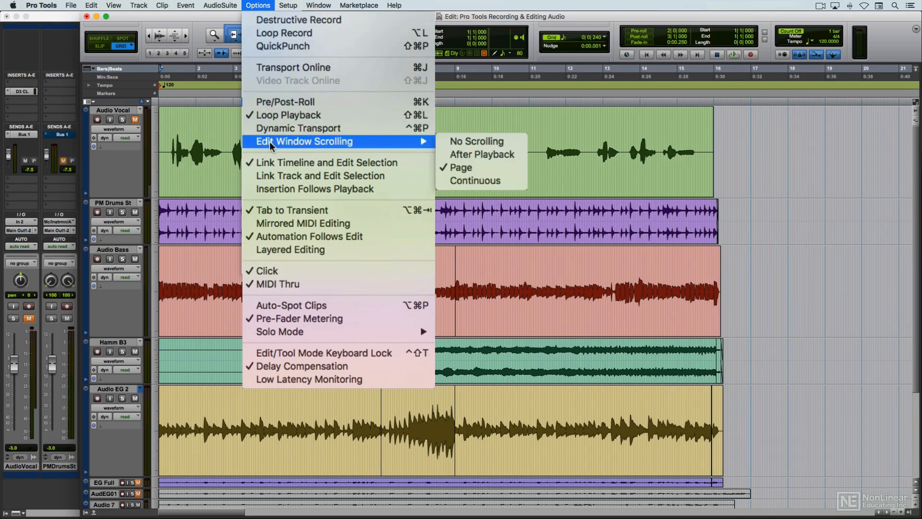
{"action": "mouse_move", "coordinate": [349, 332]}
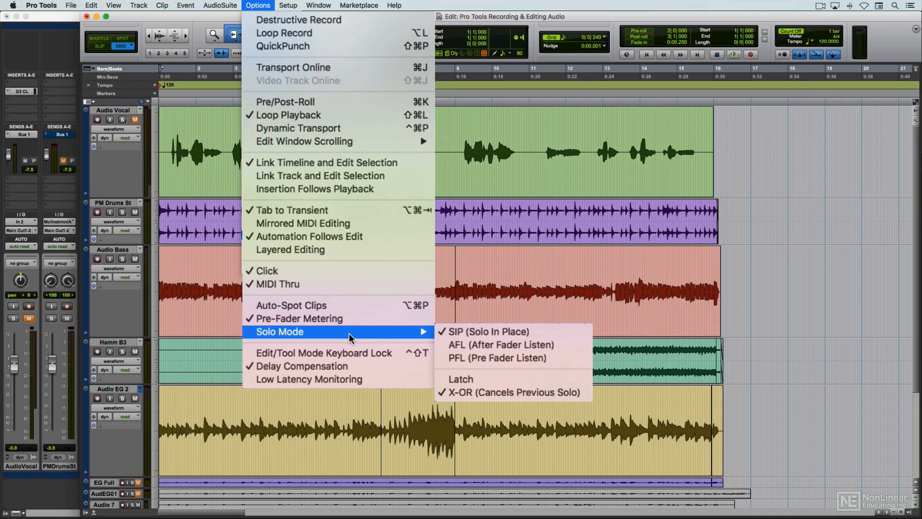